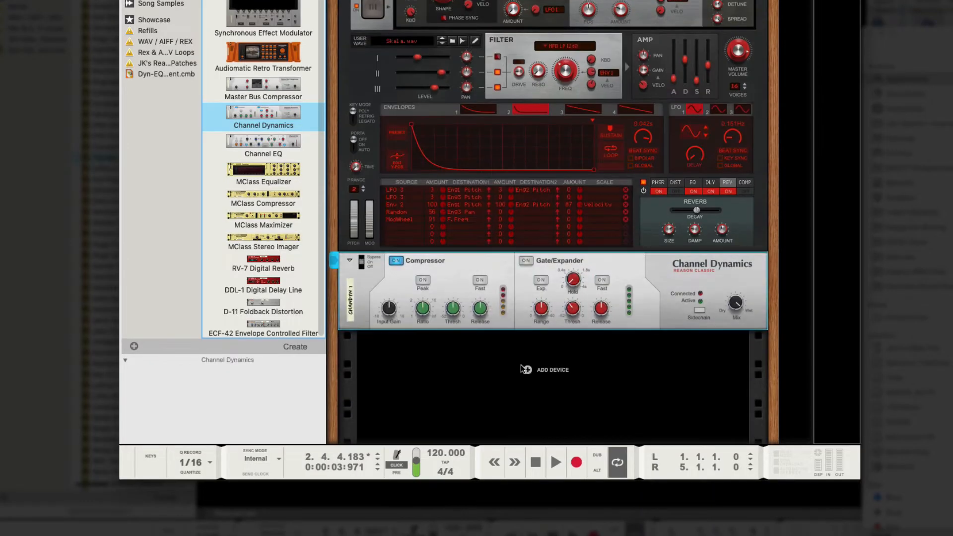
Step: Insert a Channel EQ from the browser's Effects list below the Channel Dynamics
click(263, 145)
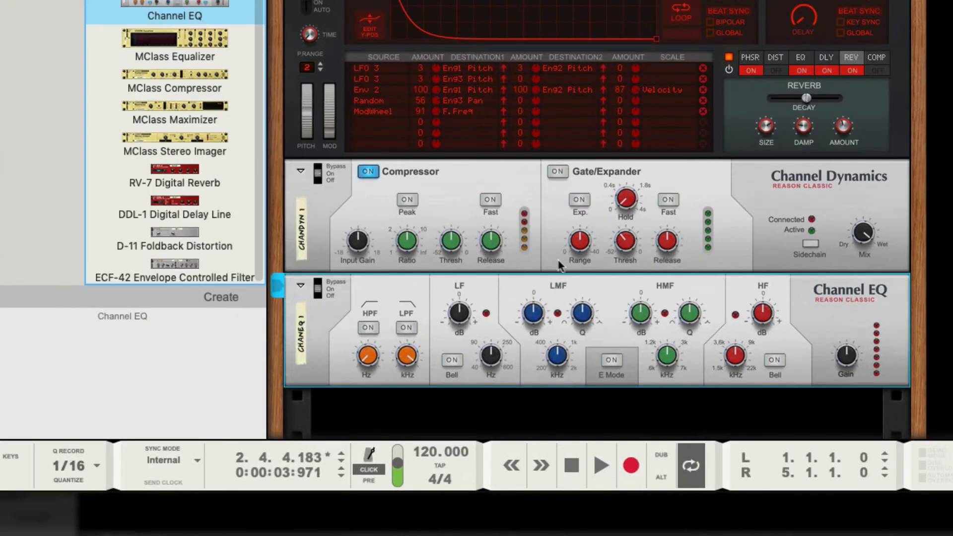
mouse_move(447, 117)
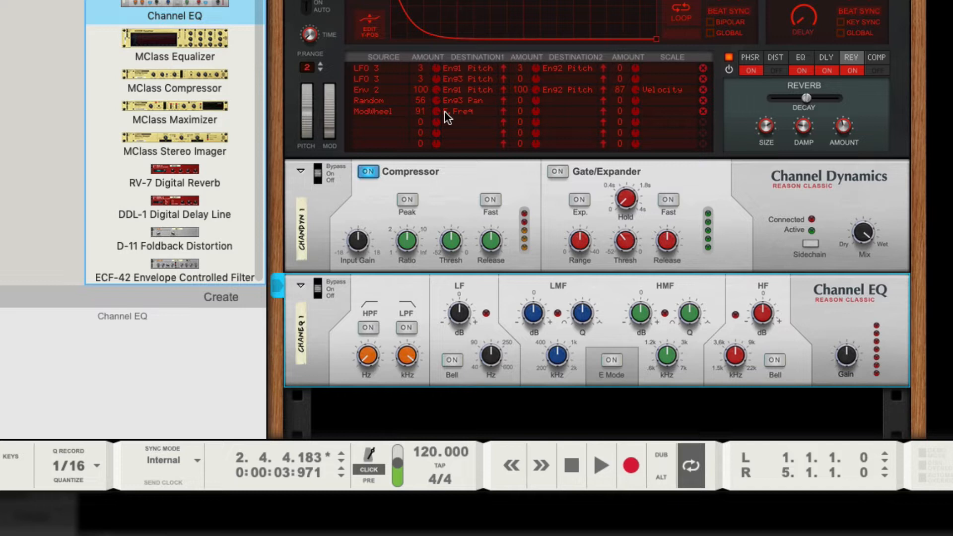
mouse_move(358, 252)
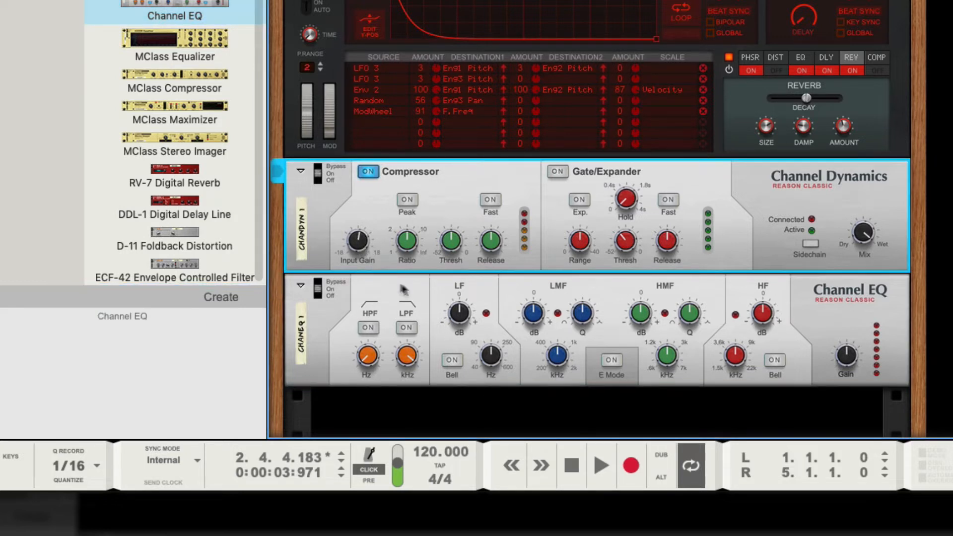
Step: Select the Europa, Channel Dynamics and Channel EQ devices together in the rack
click(755, 314)
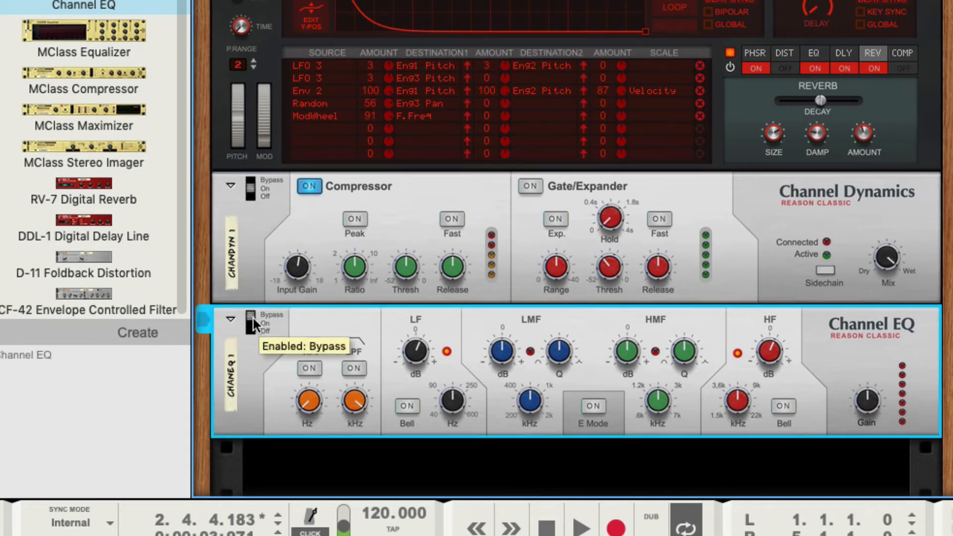
click(249, 321)
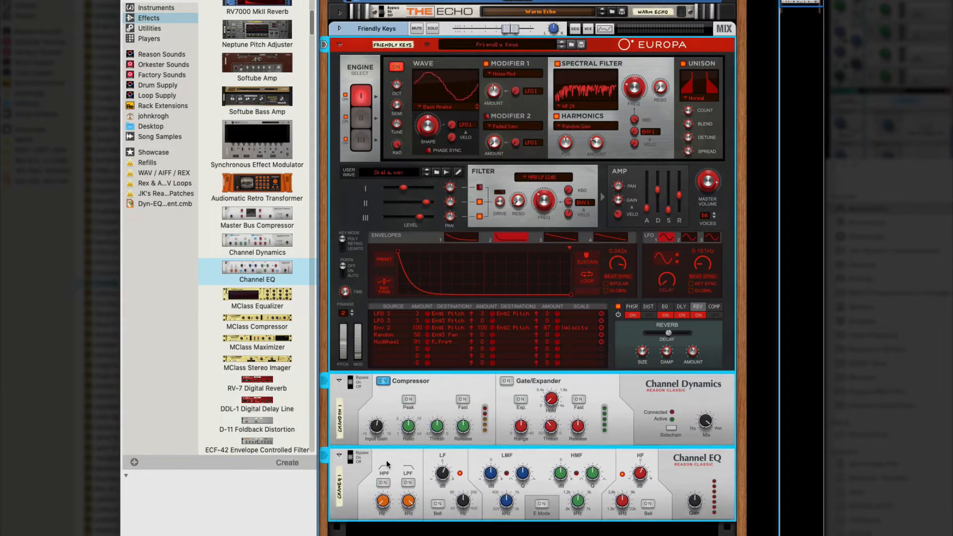
Step: Combine the devices, save the Combinator patch as 'Dyn EQ Combi', and list Instruments in the browser
right_click(459, 387)
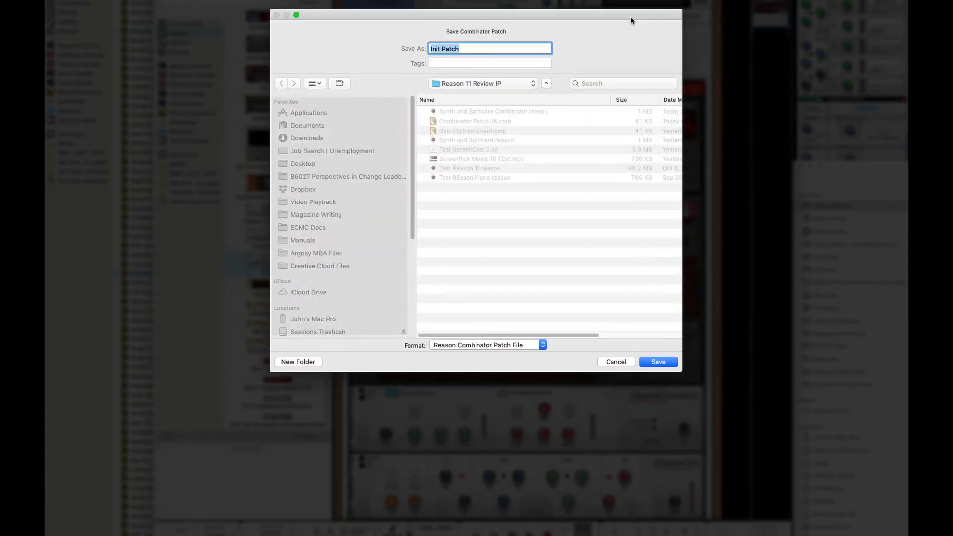
text(Dyn EQ Combi)
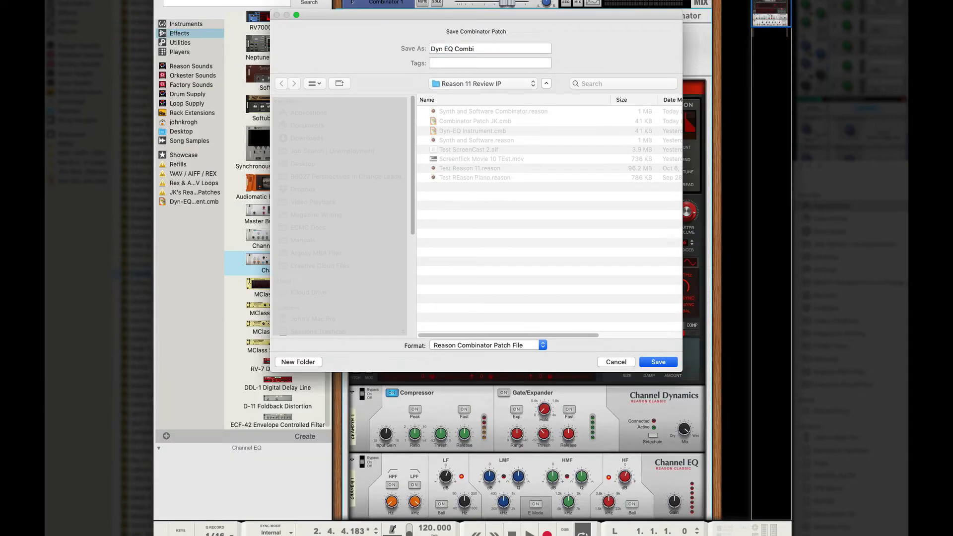
click(657, 361)
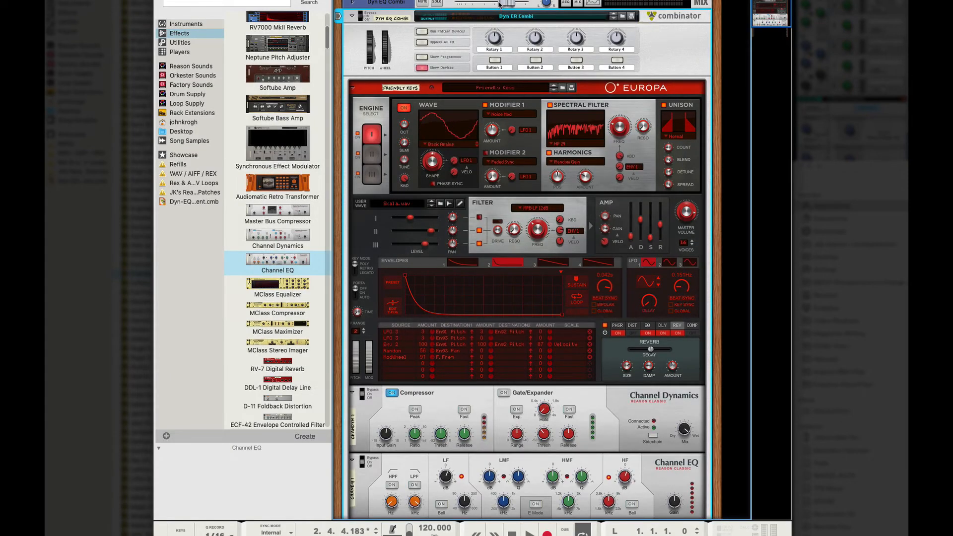
click(185, 24)
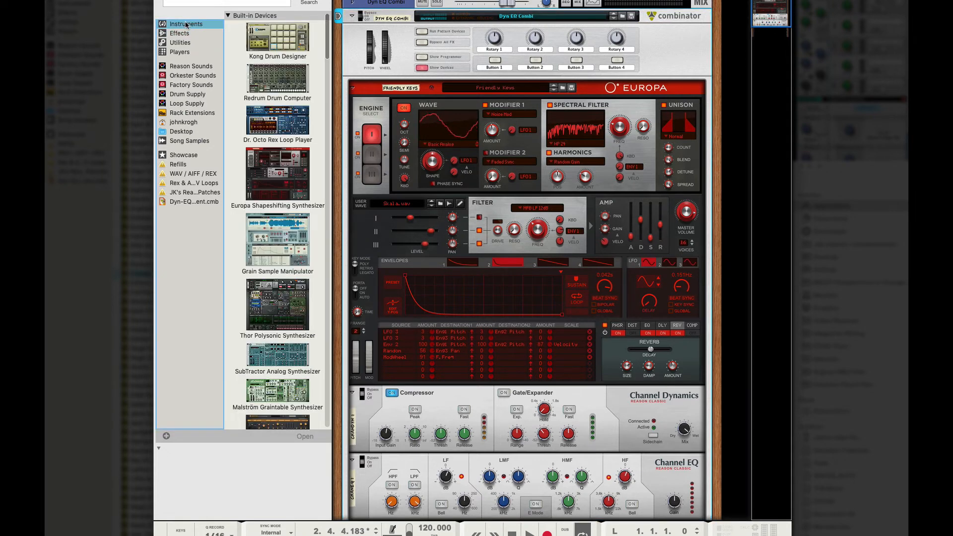